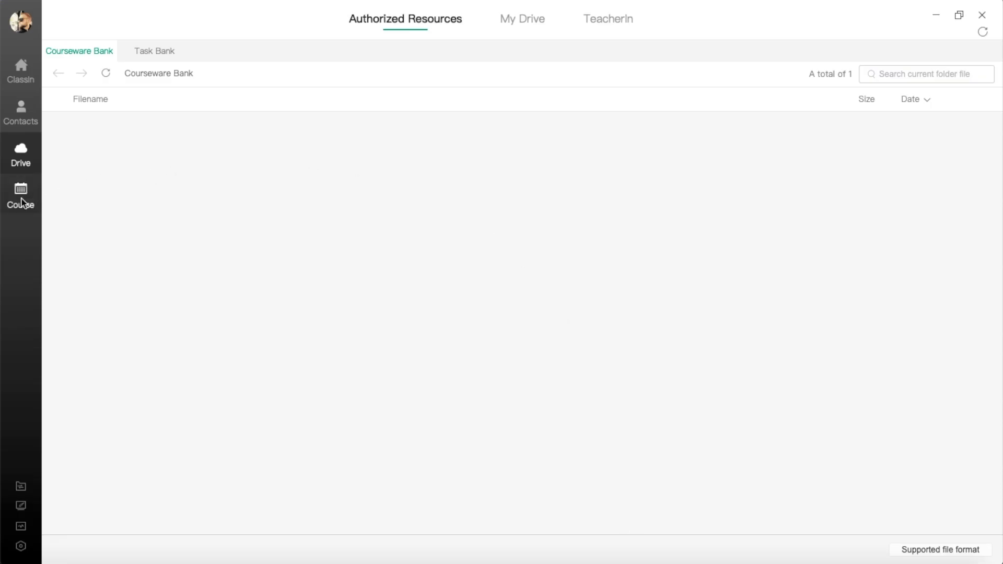
- Switch to the course calendar and view the lessons on 17 June 2022
{"action": "left_click", "coordinate": [20, 195]}
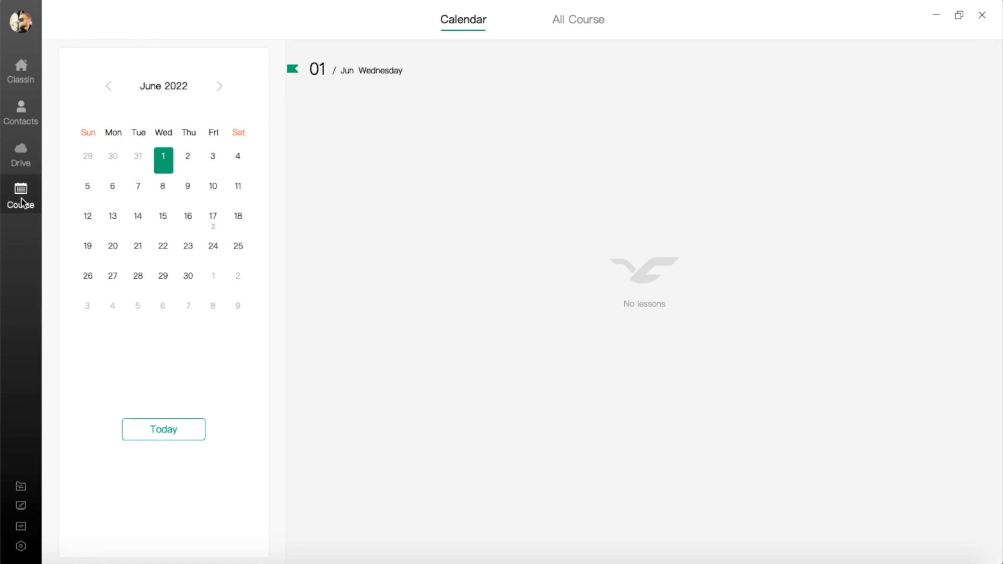
{"action": "mouse_move", "coordinate": [210, 221]}
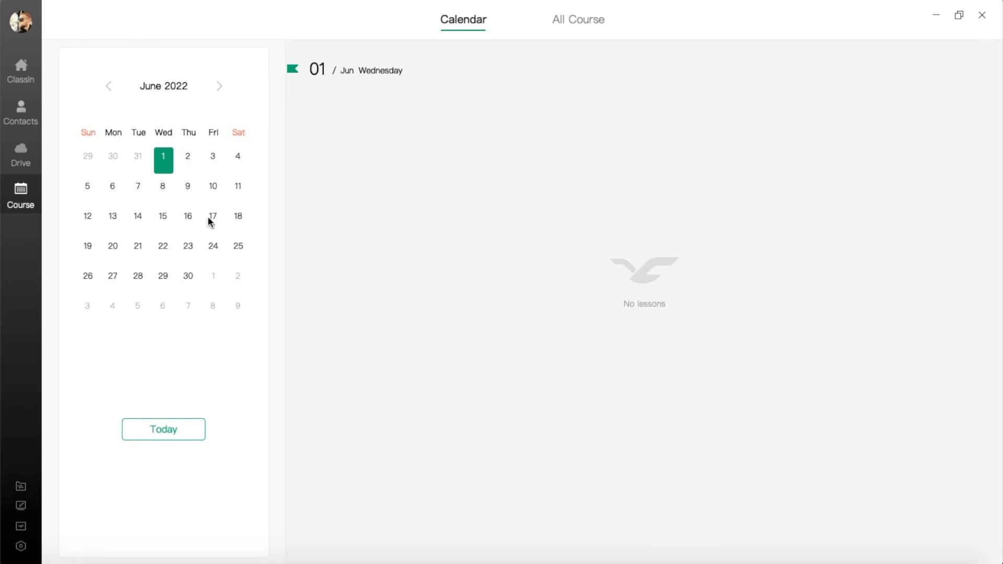
{"action": "mouse_move", "coordinate": [218, 223]}
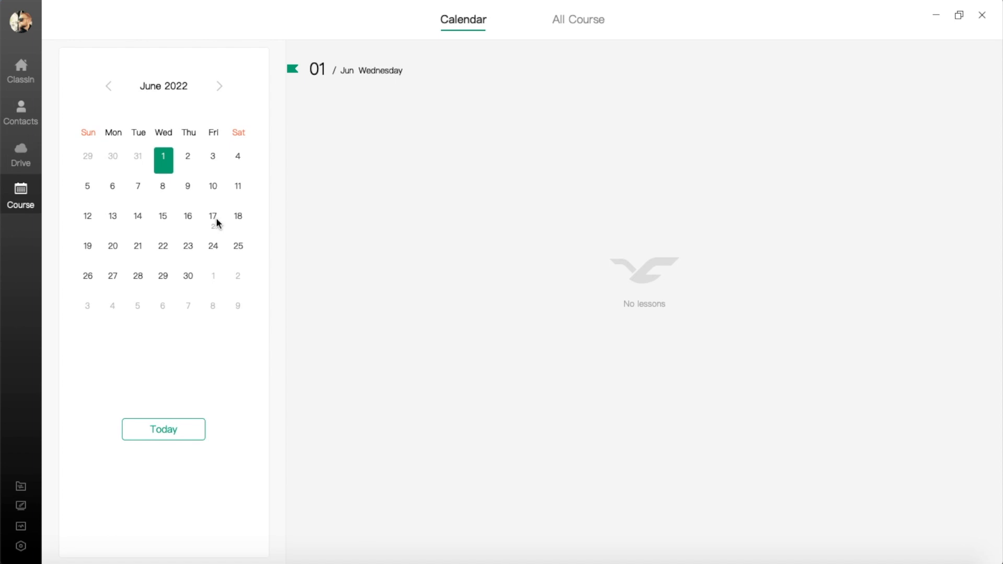
{"action": "left_click", "coordinate": [213, 216]}
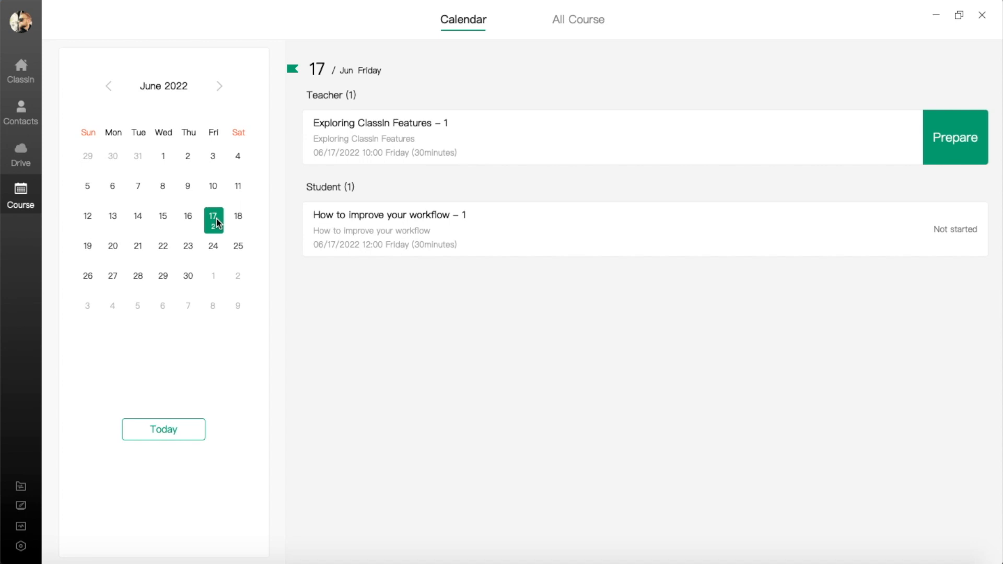
{"action": "mouse_move", "coordinate": [356, 111]}
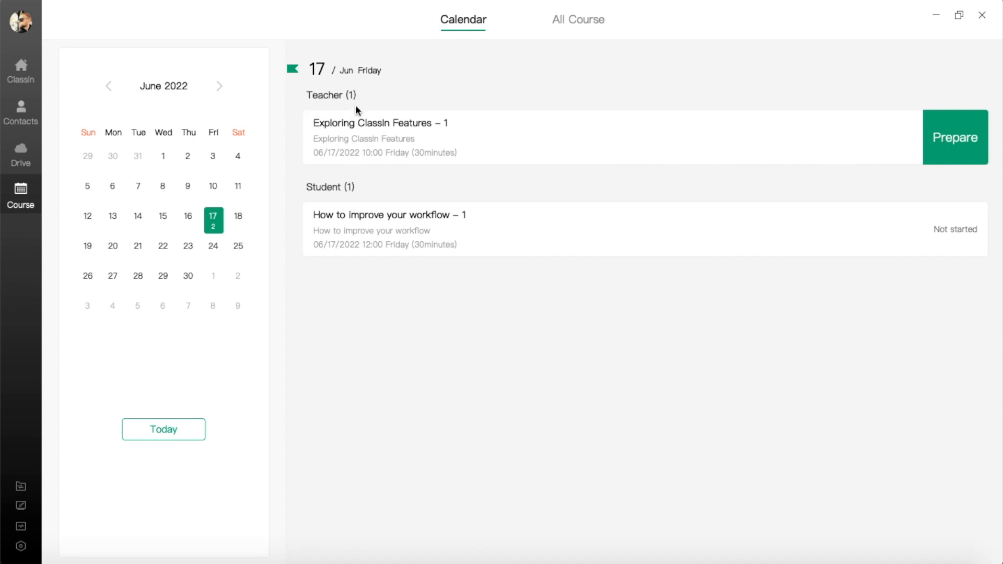
{"action": "mouse_move", "coordinate": [373, 182]}
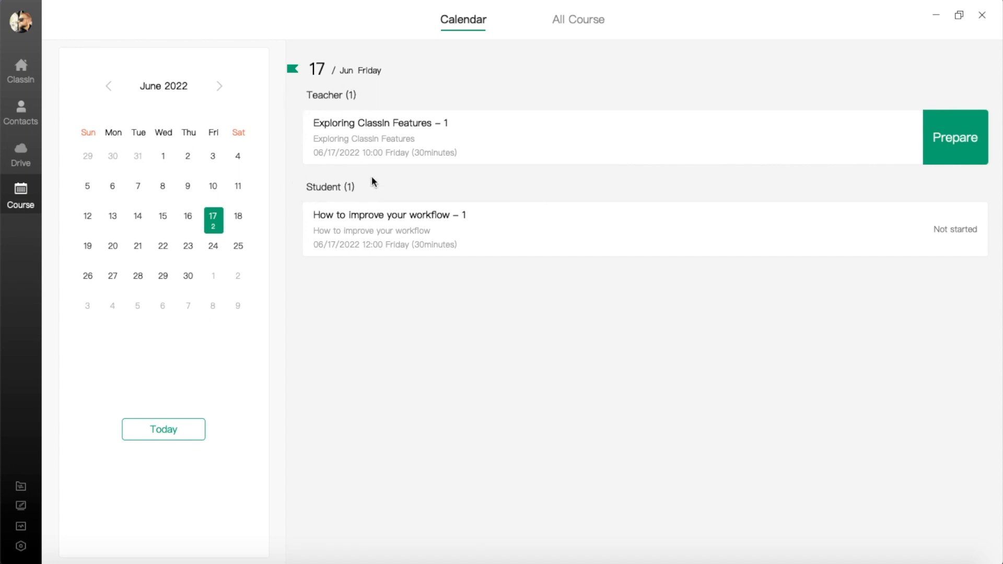
{"action": "mouse_move", "coordinate": [410, 134]}
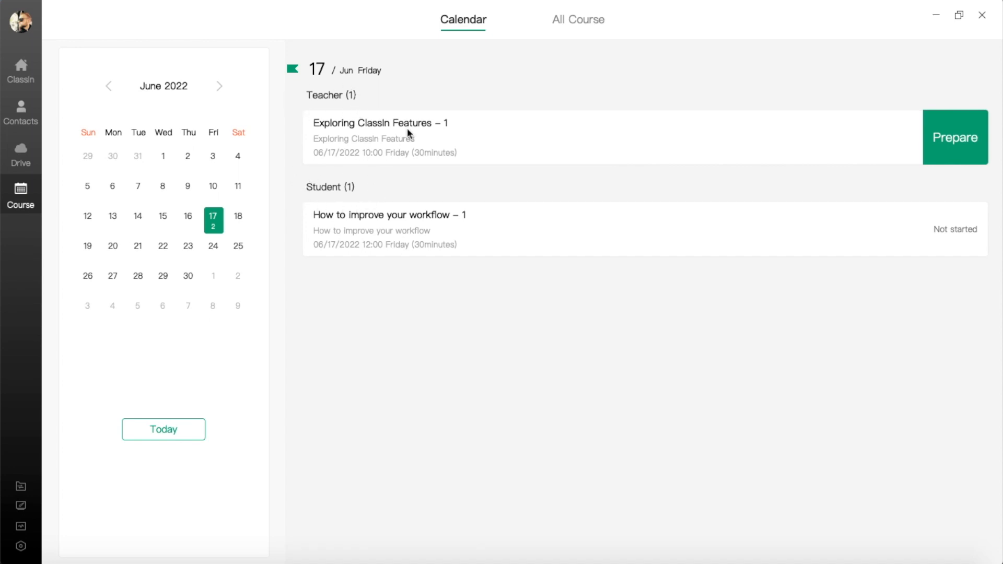
{"action": "left_click", "coordinate": [377, 123]}
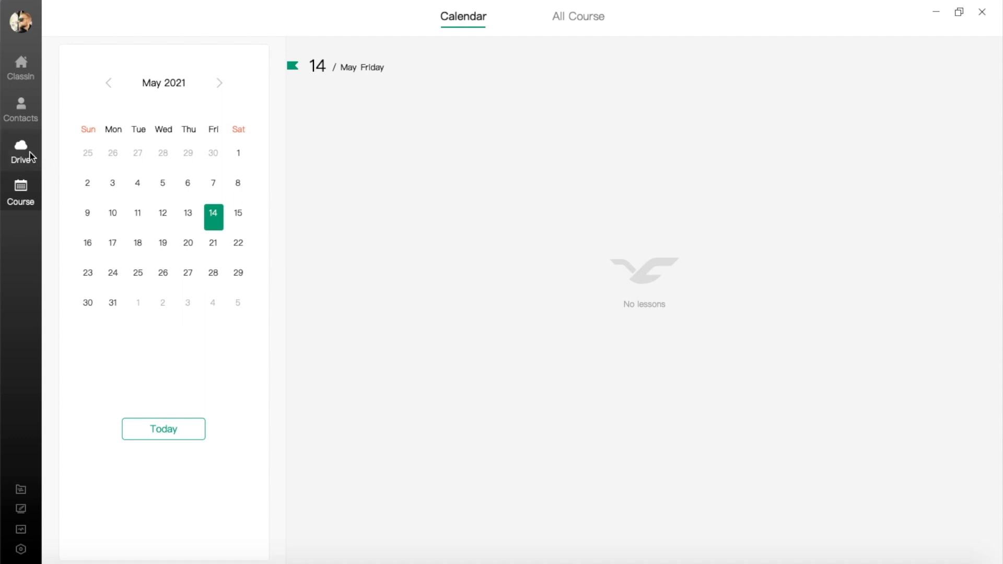
- Upload six files (images, slides, audio, video) to the Courseware Bank, then start a blank blackboard
{"action": "left_click", "coordinate": [21, 151]}
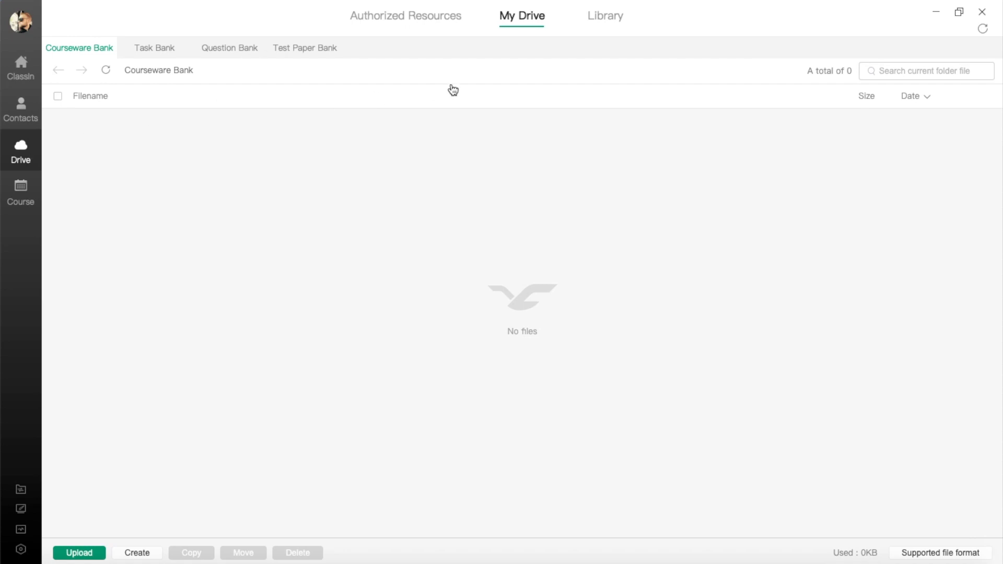
{"action": "mouse_move", "coordinate": [482, 85]}
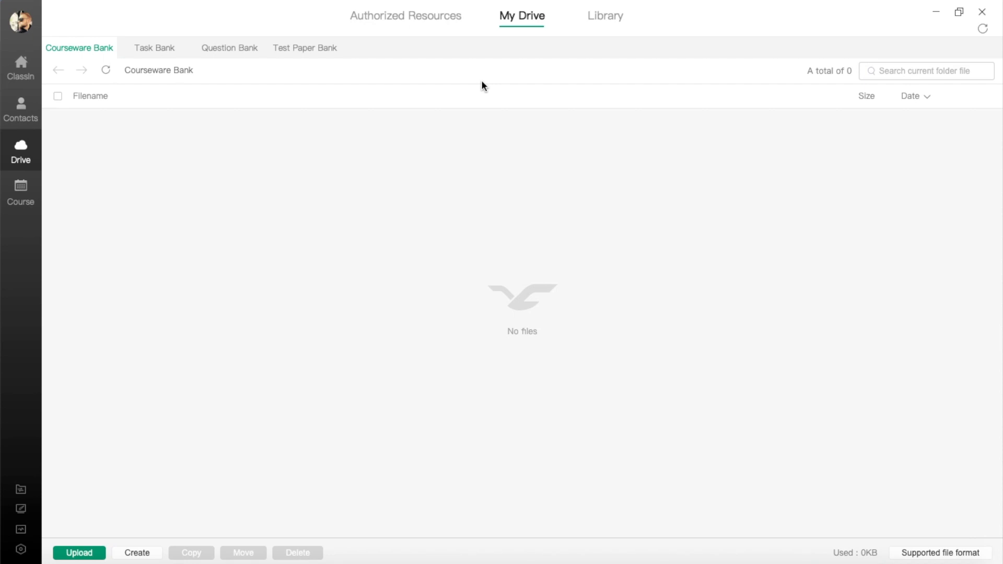
{"action": "mouse_move", "coordinate": [381, 150]}
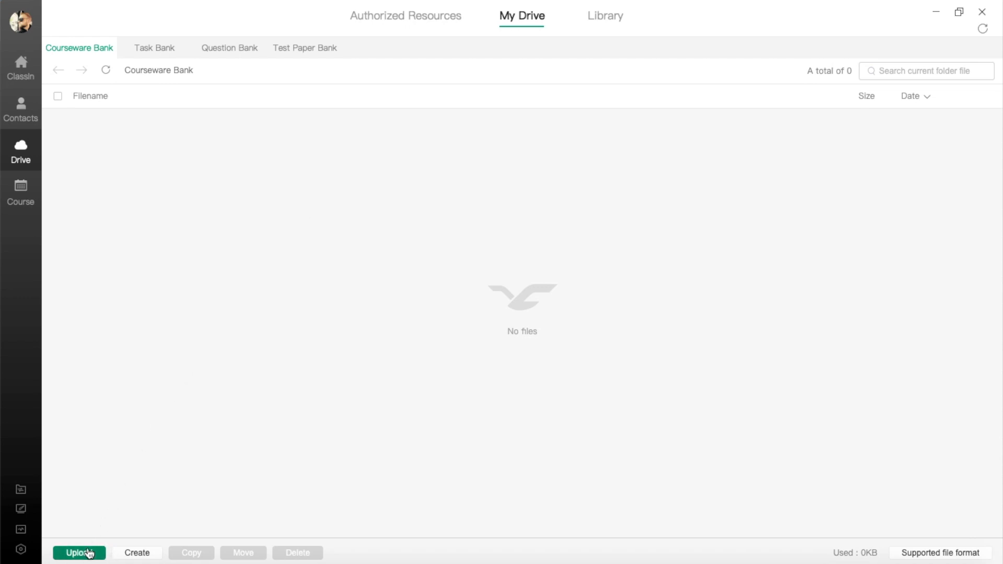
{"action": "left_click", "coordinate": [79, 552]}
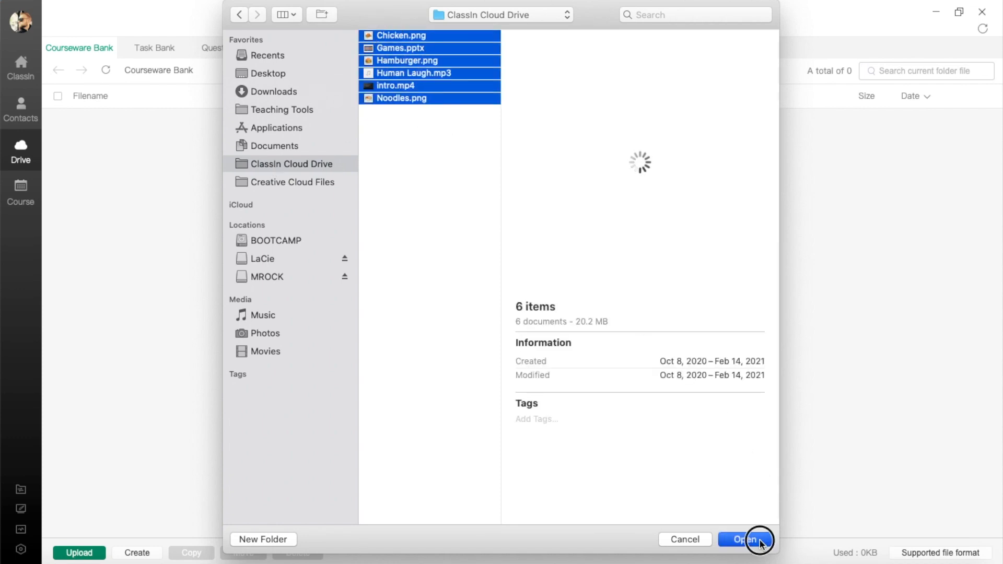
{"action": "left_click", "coordinate": [744, 539]}
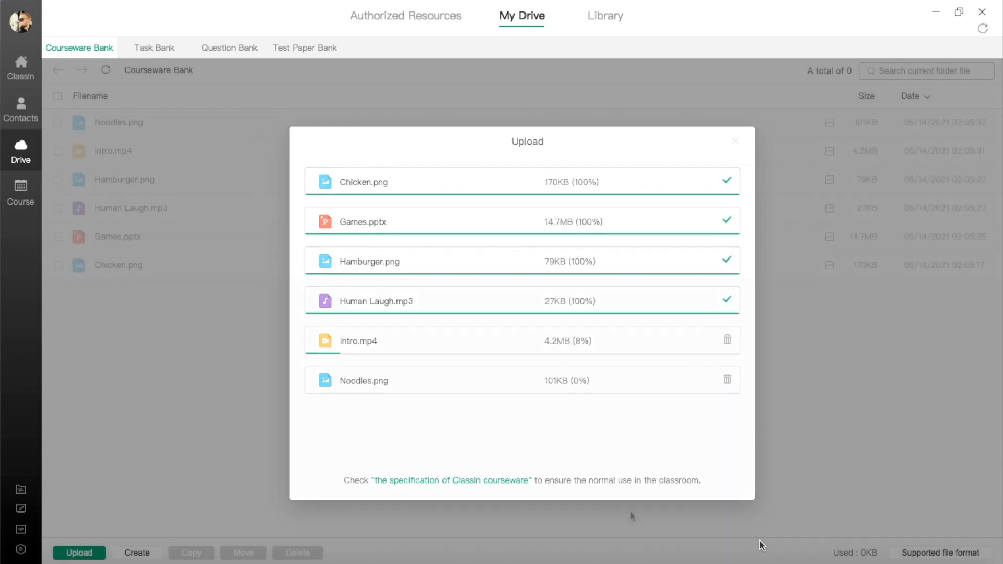
{"action": "left_click", "coordinate": [734, 141]}
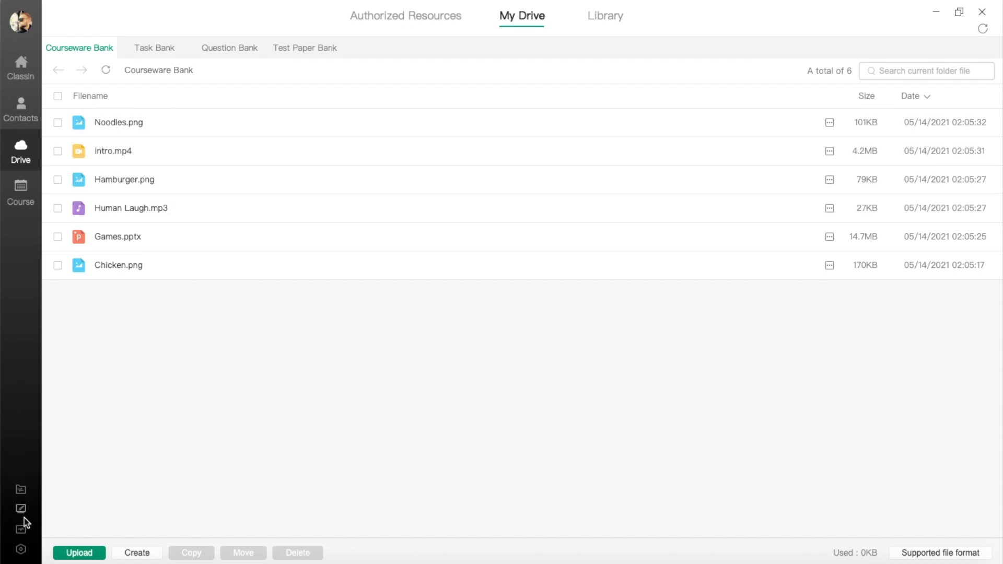
{"action": "left_click", "coordinate": [21, 509]}
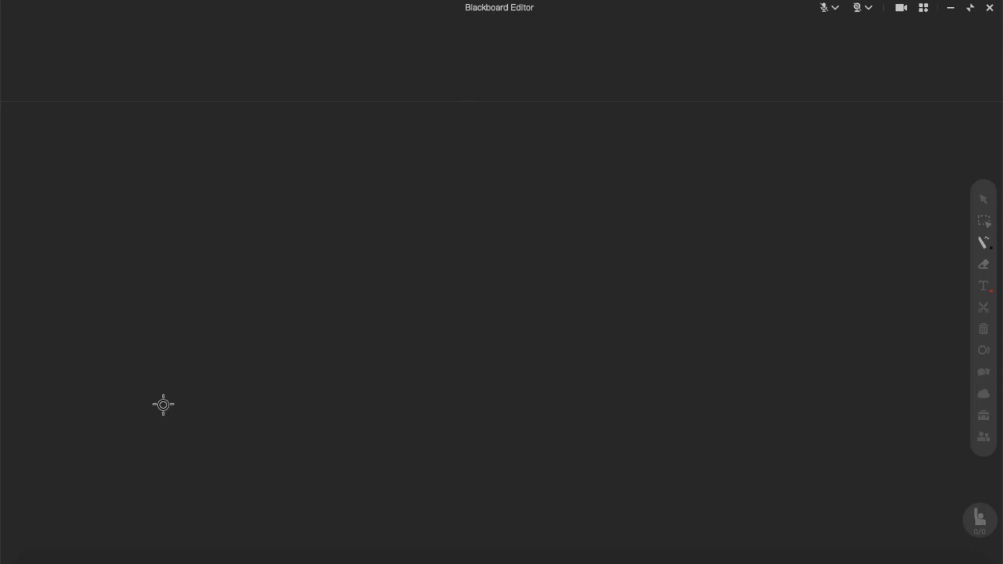
{"action": "mouse_move", "coordinate": [786, 483]}
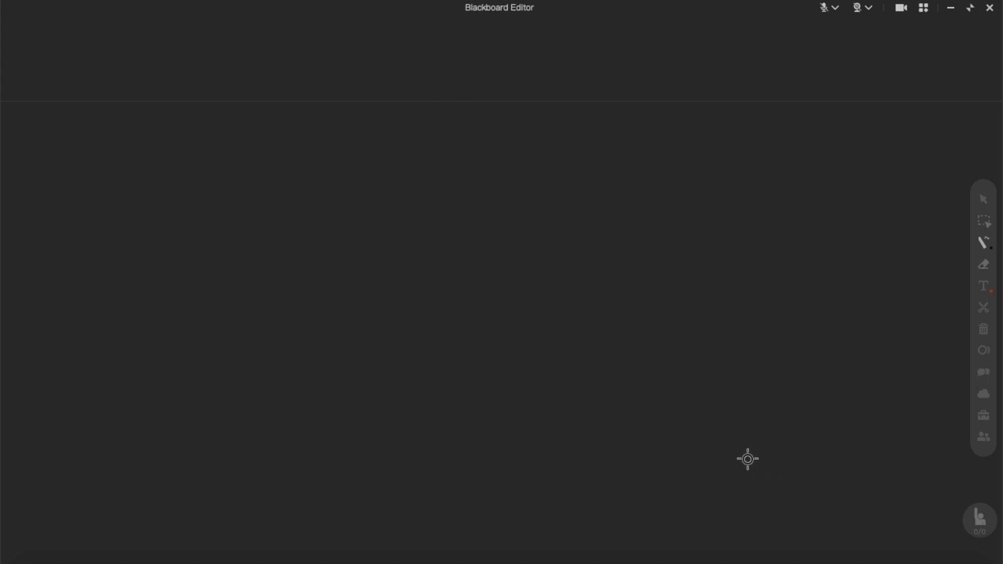
- Insert Noodles.png, Hamburger.png and Chicken.png from My Drive onto the blackboard
{"action": "left_click", "coordinate": [983, 394]}
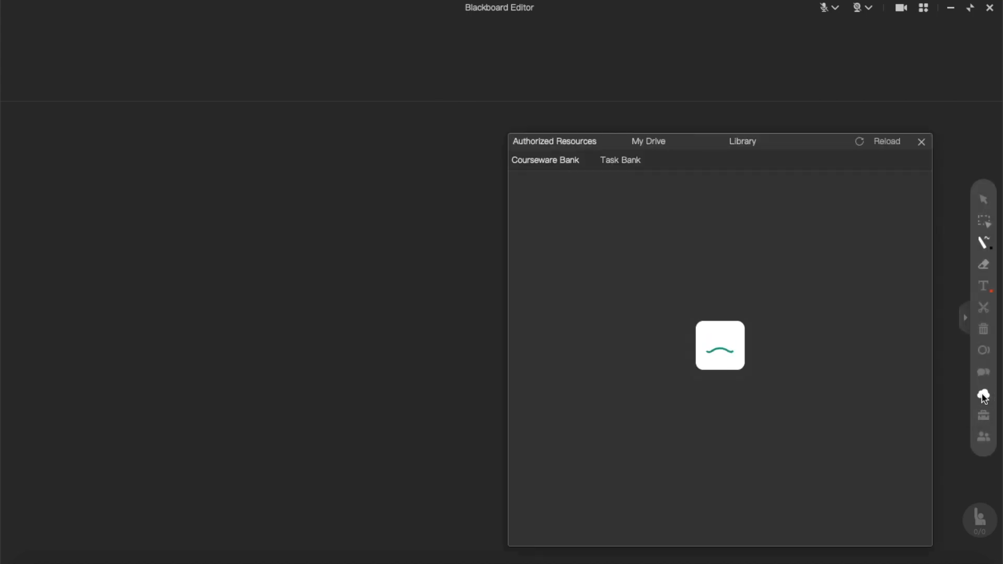
{"action": "left_click", "coordinate": [648, 141]}
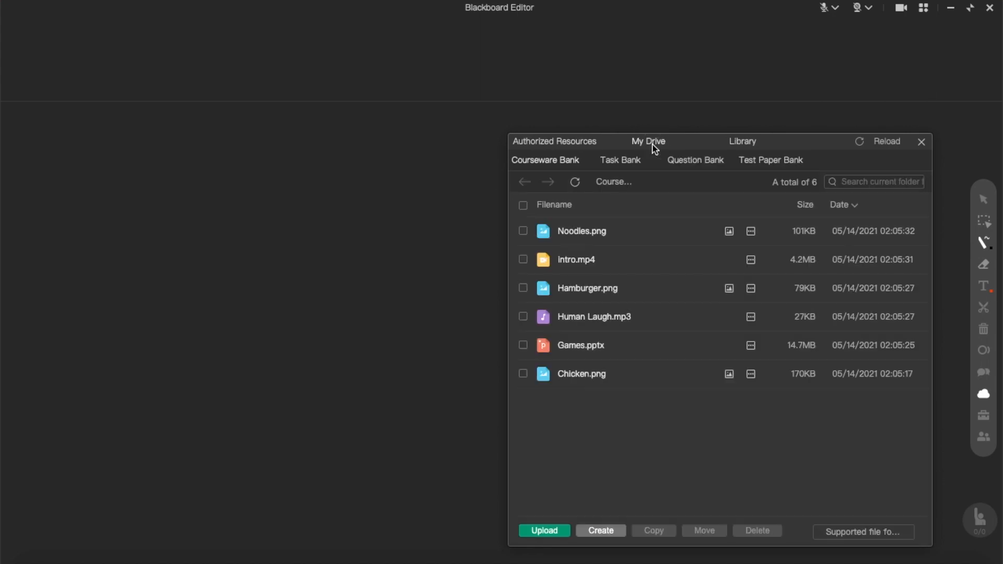
{"action": "double_click", "coordinate": [581, 230]}
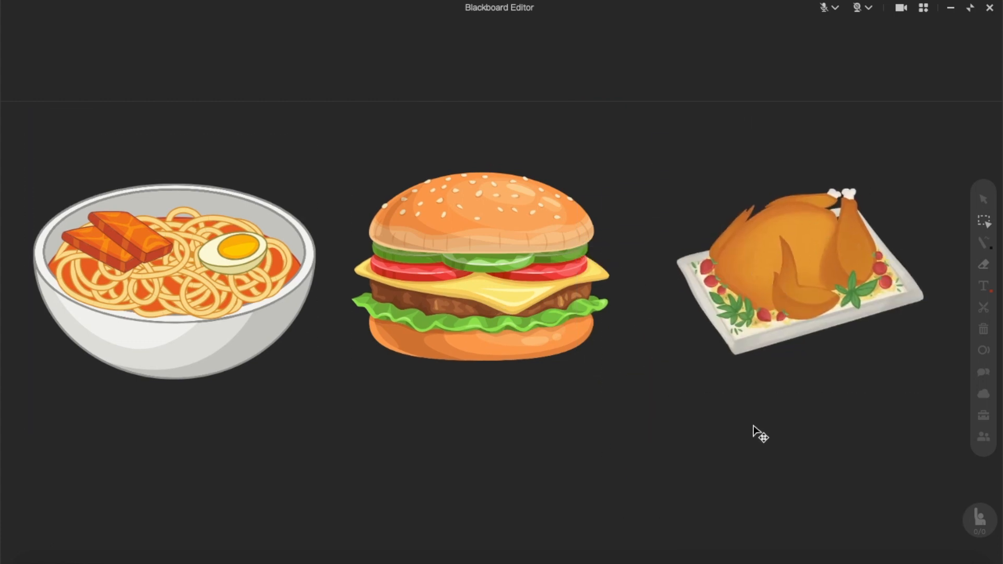
{"action": "left_click", "coordinate": [984, 243]}
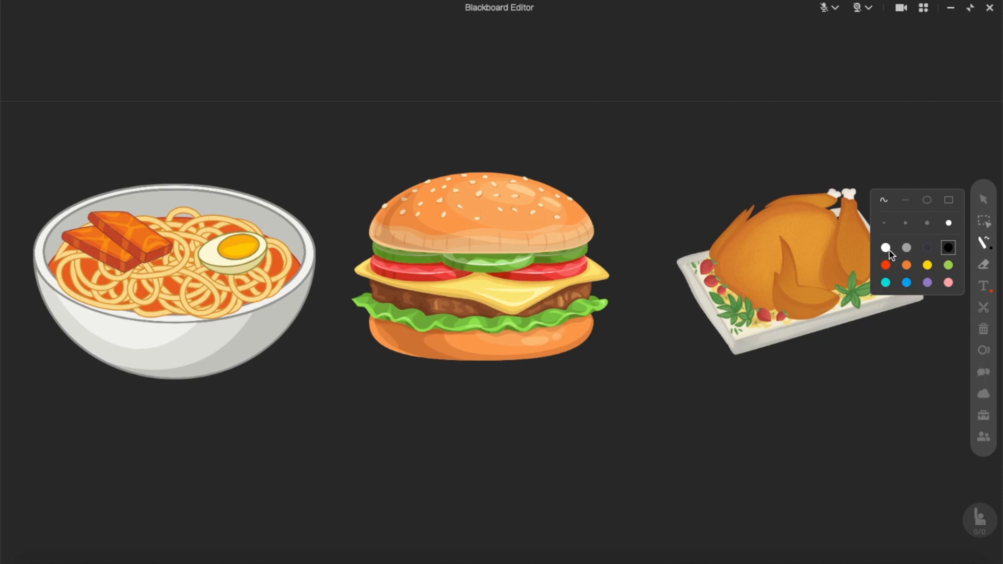
- Draw white rectangle frames around the three images, erasing the stray vertical lines
{"action": "left_click_drag", "start_coordinate": [655, 177], "coordinate": [646, 392]}
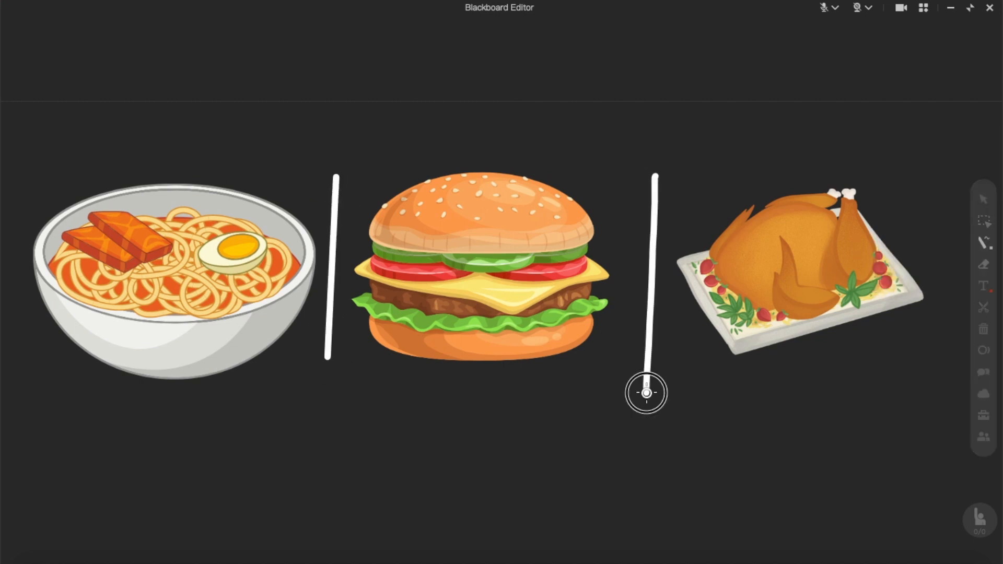
{"action": "left_click", "coordinate": [983, 242]}
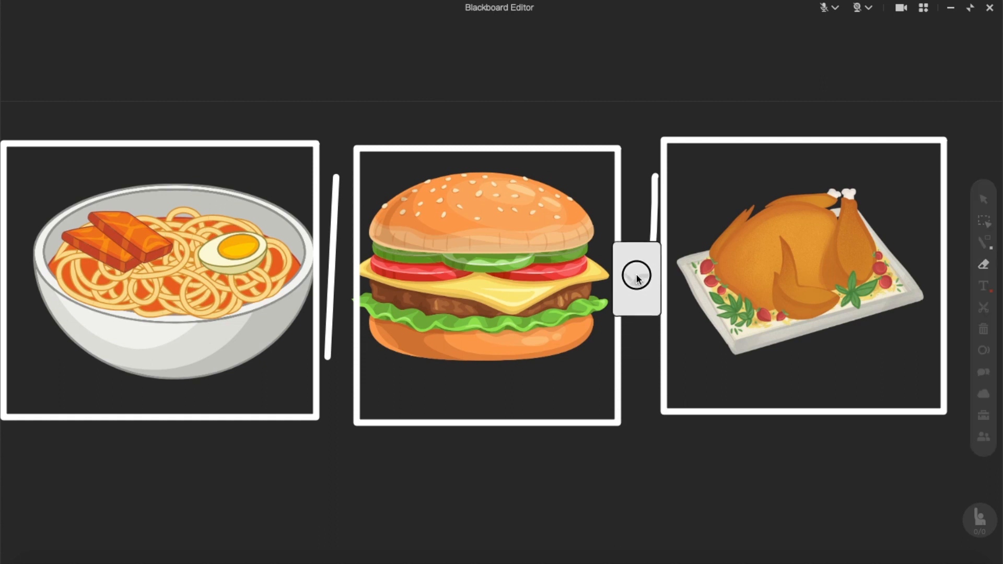
{"action": "left_click", "coordinate": [983, 285]}
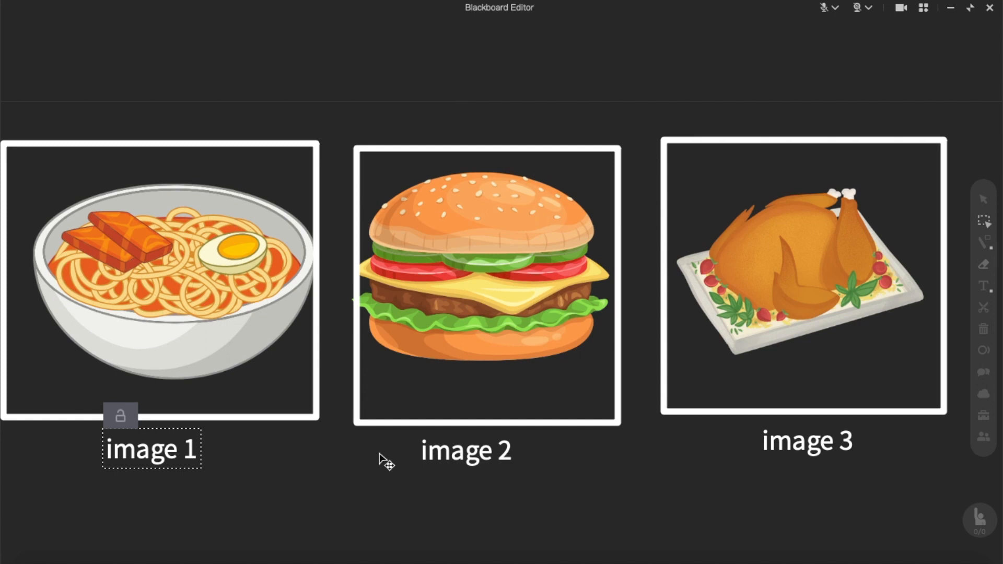
- Save the blackboard as a boardfile to My Drive through Teaching Tools' Save/Share Boardfile
{"action": "left_click", "coordinate": [984, 414]}
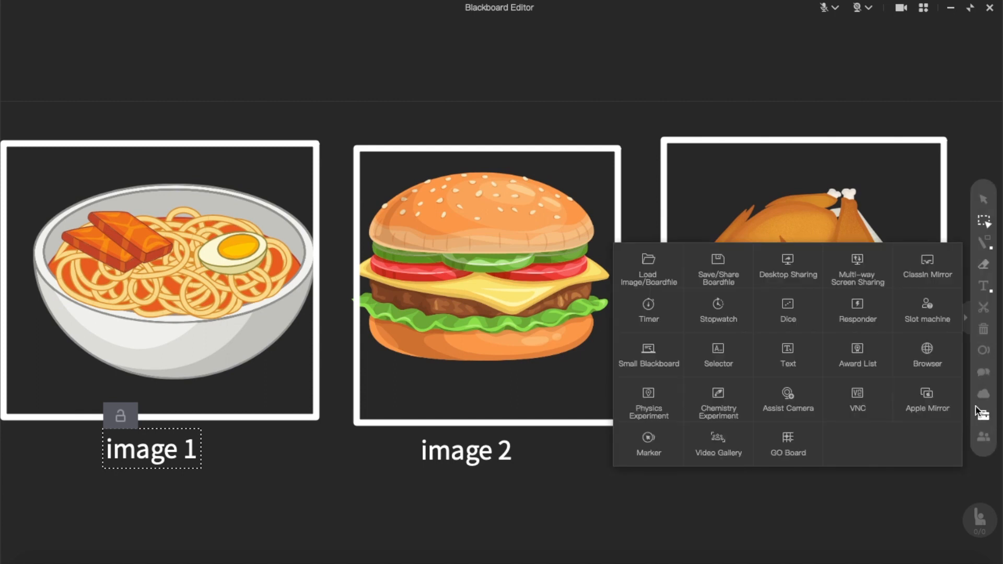
{"action": "mouse_move", "coordinate": [984, 414]}
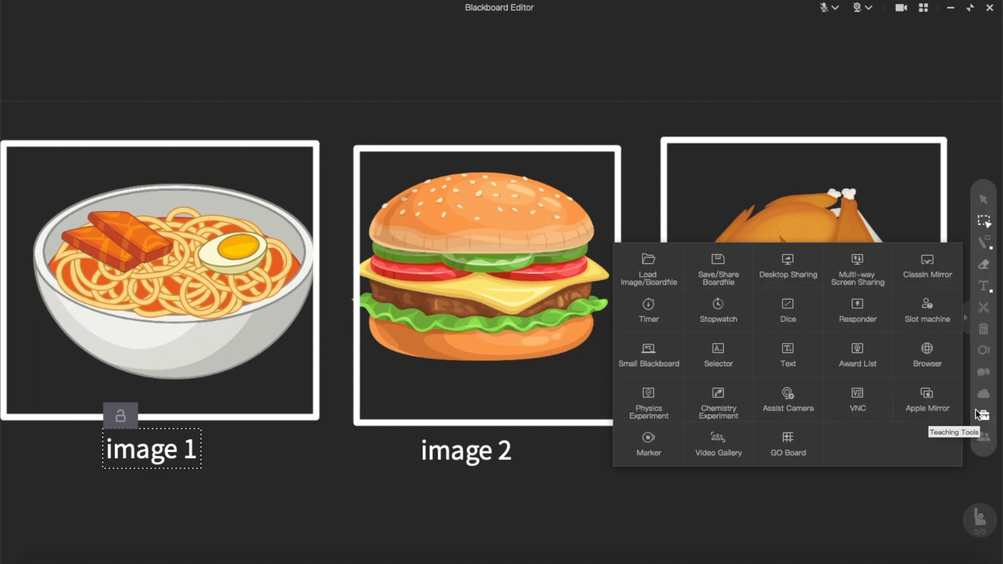
{"action": "left_click", "coordinate": [716, 265]}
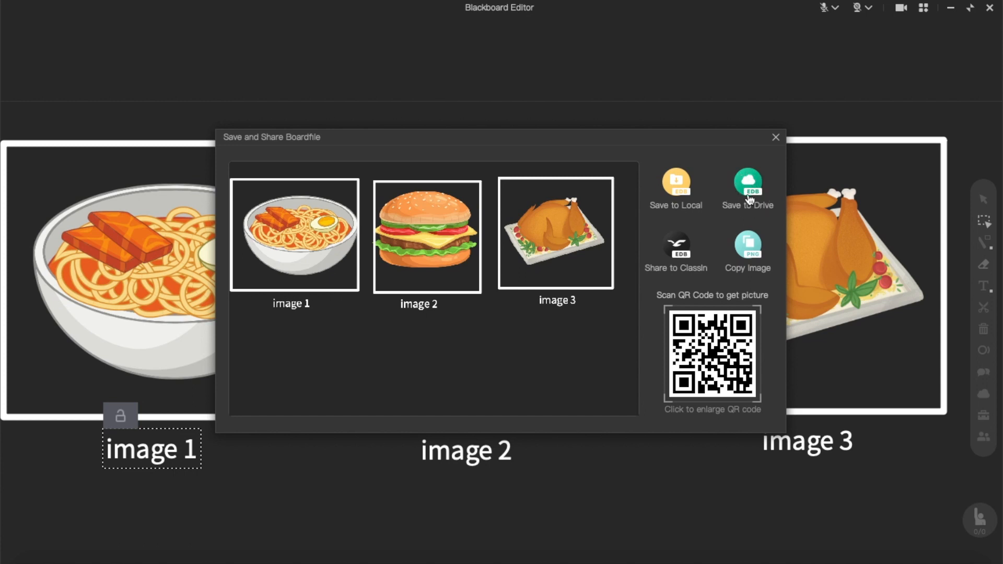
{"action": "left_click", "coordinate": [747, 185]}
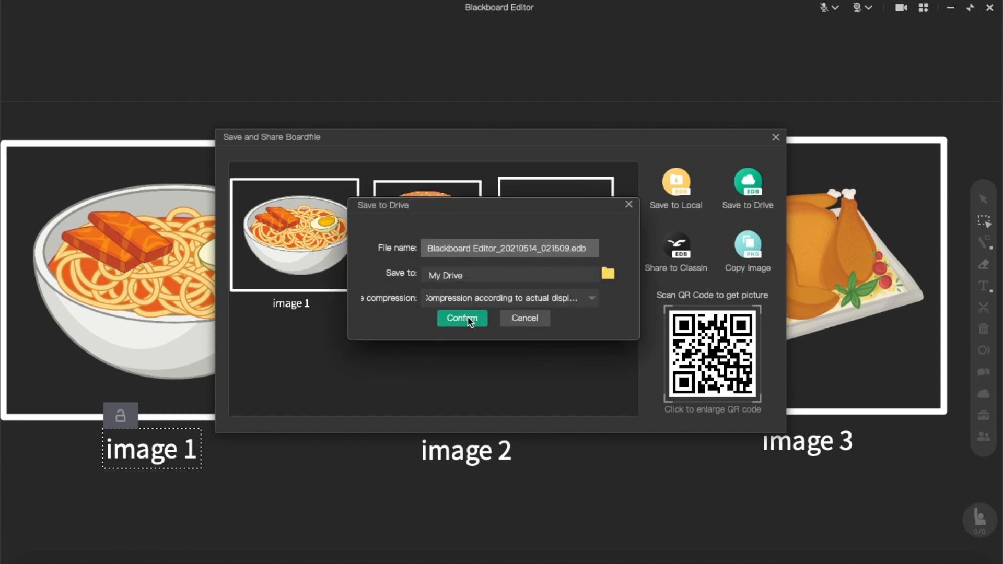
{"action": "left_click", "coordinate": [461, 318]}
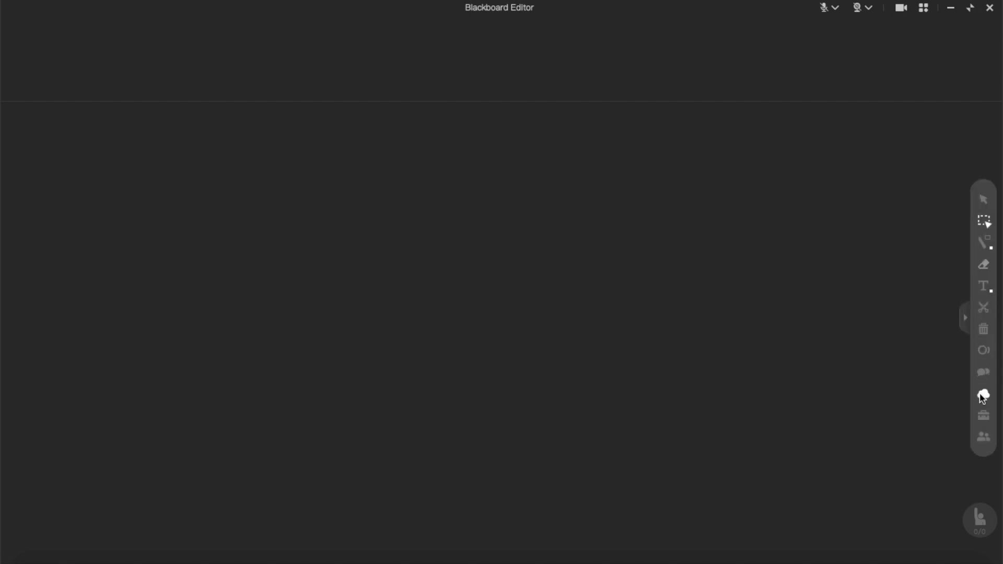
- Send the message 'Thank you so much!' in the How to use ClassIn chat
{"action": "left_click", "coordinate": [983, 393]}
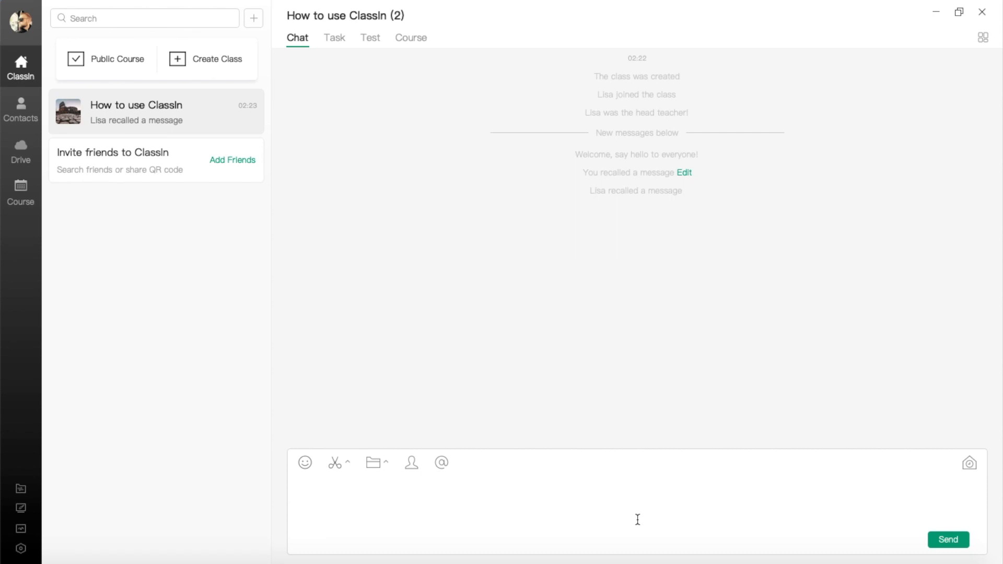
{"action": "type", "text": "Thank you s"}
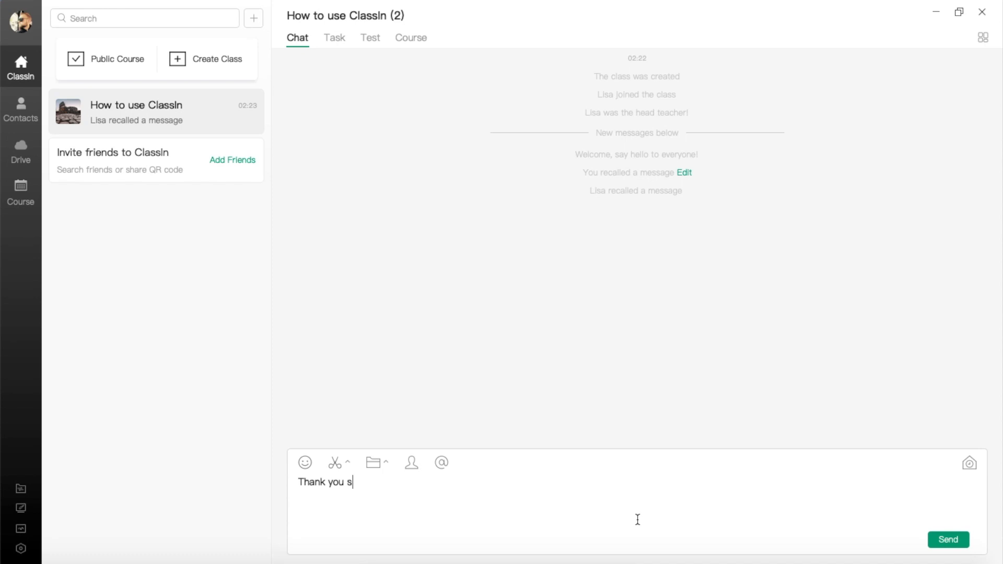
{"action": "type", "text": "o much!"}
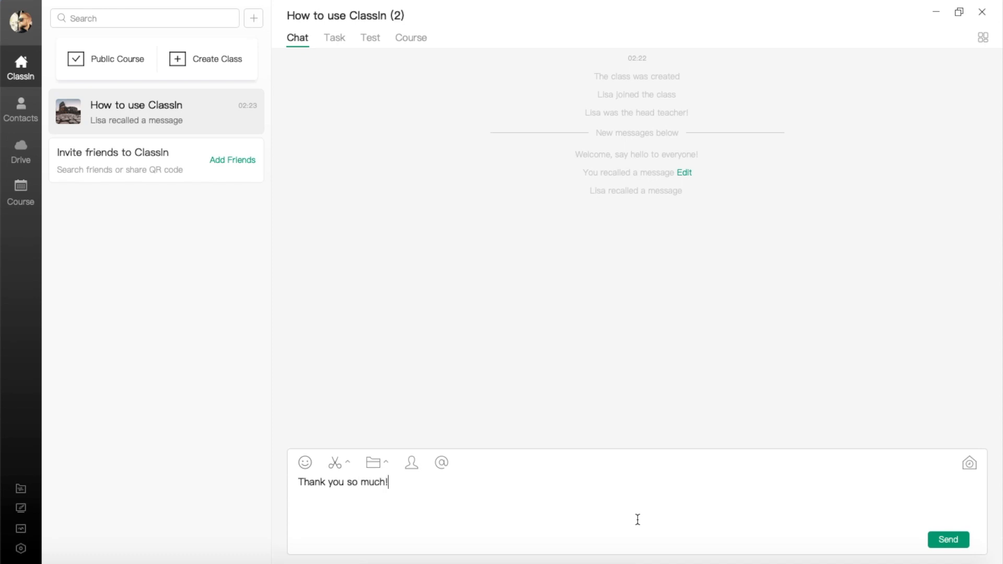
{"action": "left_click", "coordinate": [947, 539]}
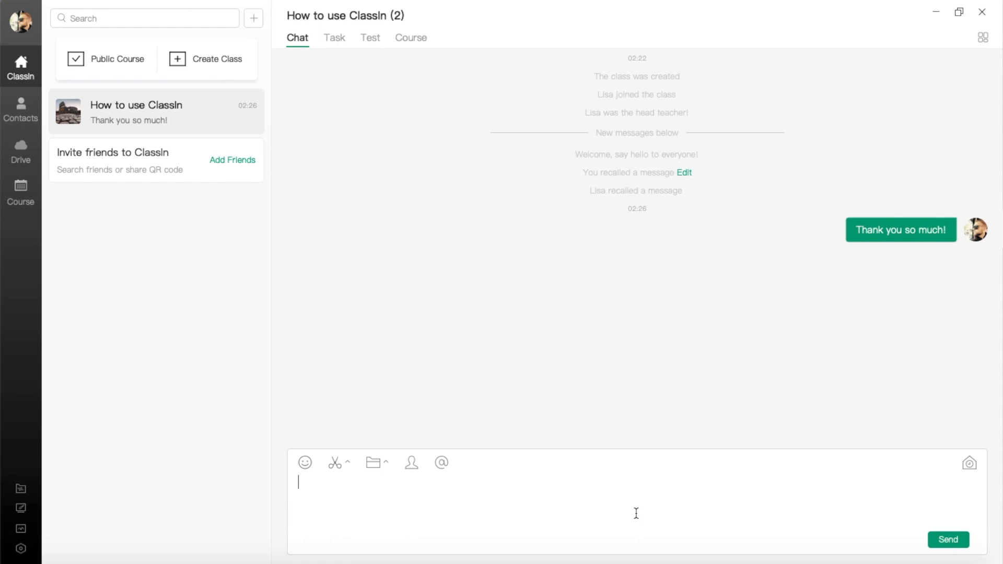
{"action": "left_click", "coordinate": [372, 462]}
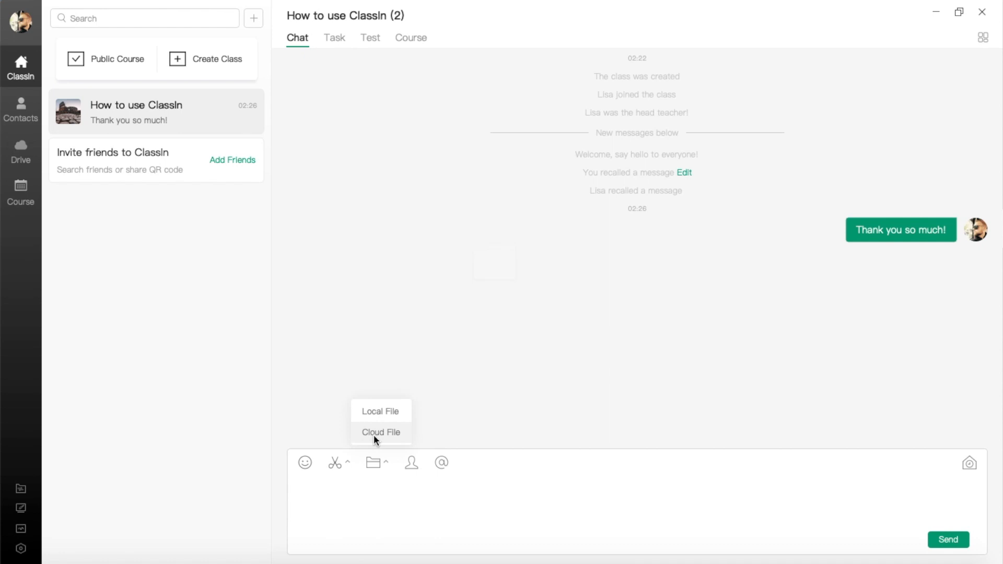
- Attach the Blackboard Editor .edb file from Drive and send it to the chat
{"action": "left_click", "coordinate": [380, 432]}
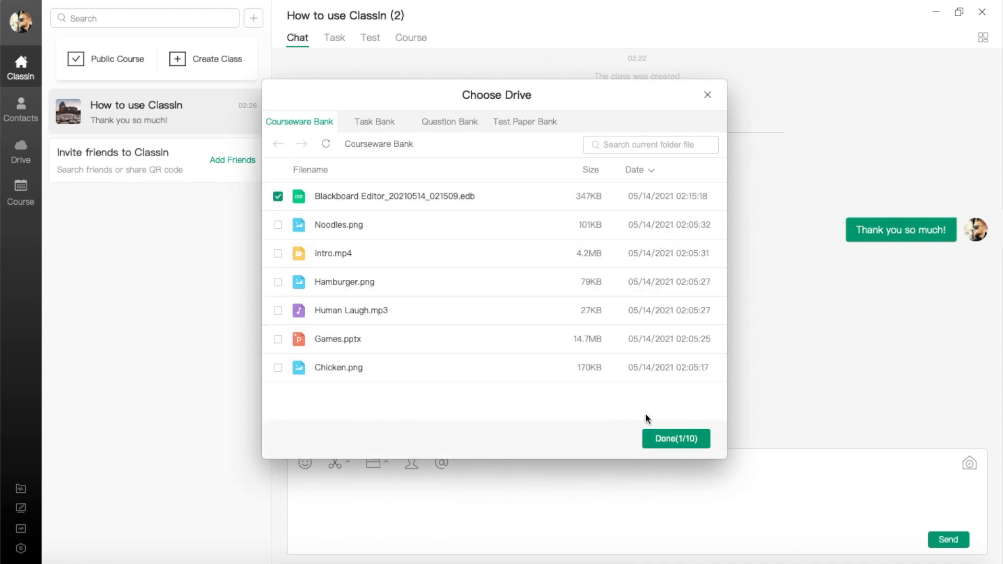
{"action": "left_click", "coordinate": [675, 439]}
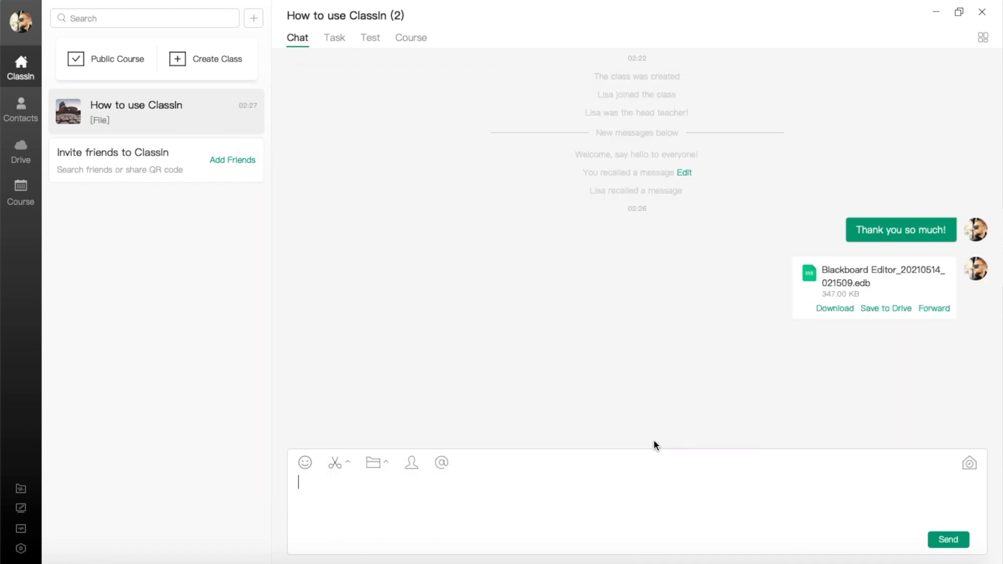